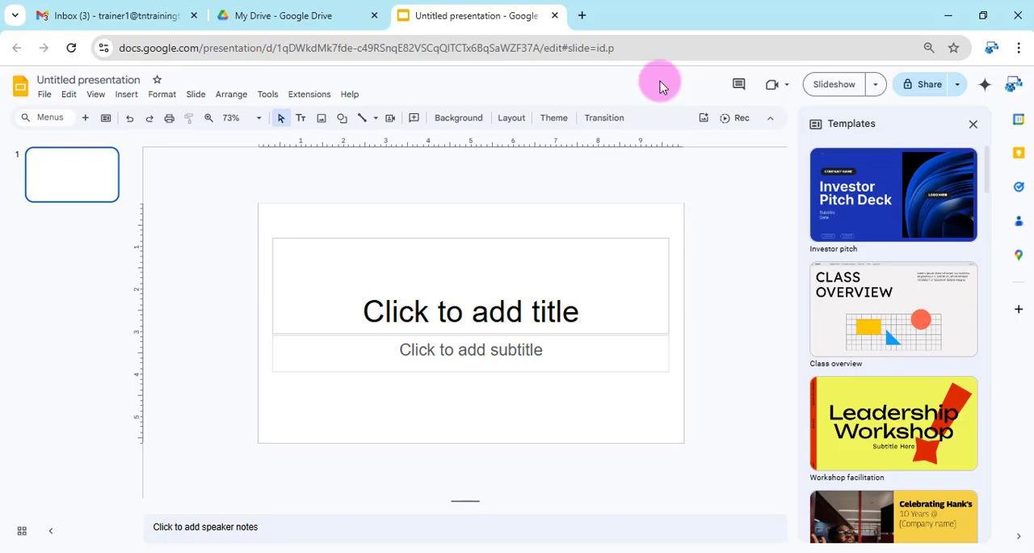
{"action": "mouse_move", "coordinate": [784, 129]}
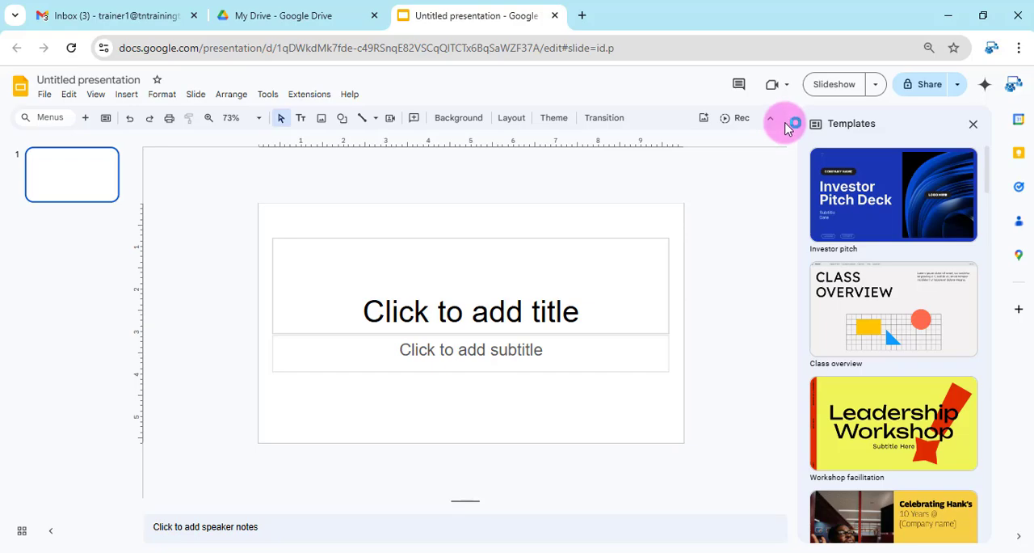
{"action": "mouse_move", "coordinate": [804, 200]}
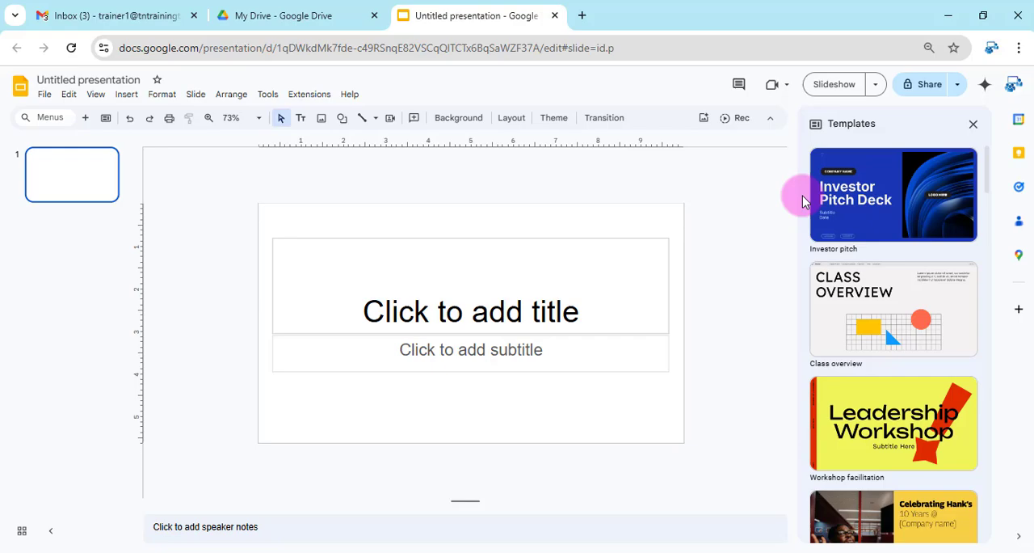
- Scroll through the Templates side panel, then close it to leave the blank title slide
{"action": "scroll", "scroll_direction": "down", "scroll_amount": 3}
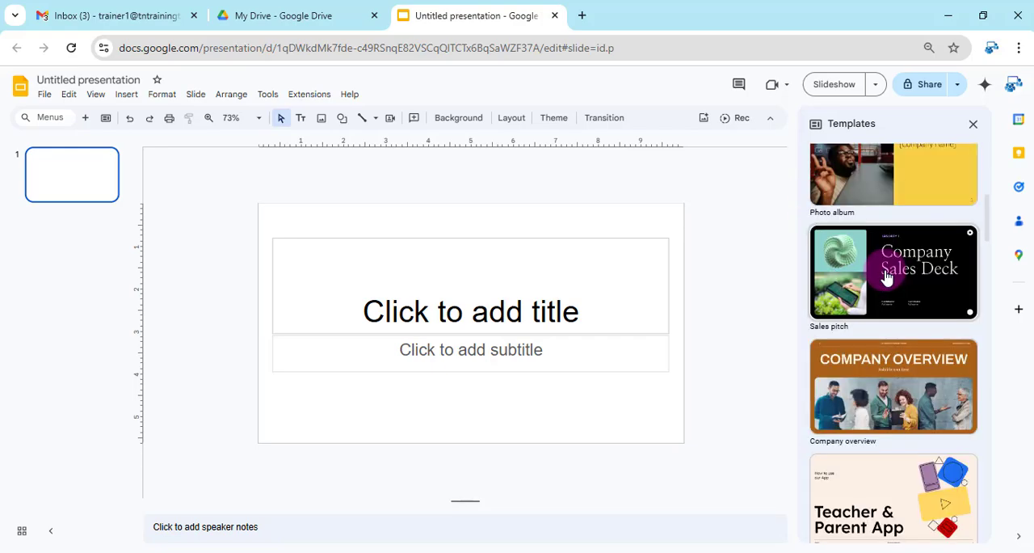
{"action": "scroll", "scroll_direction": "down", "scroll_amount": 3}
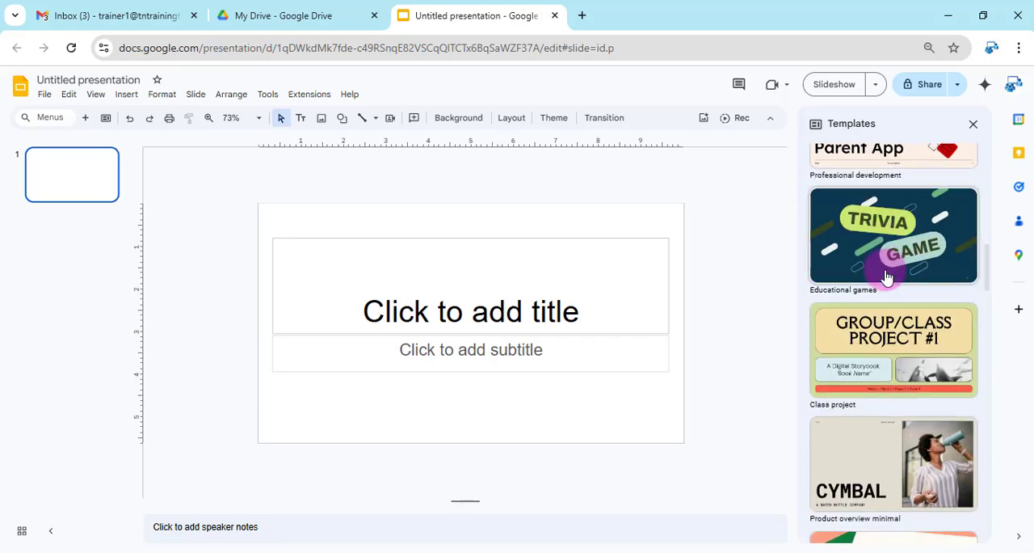
{"action": "scroll", "scroll_direction": "down", "scroll_amount": 3}
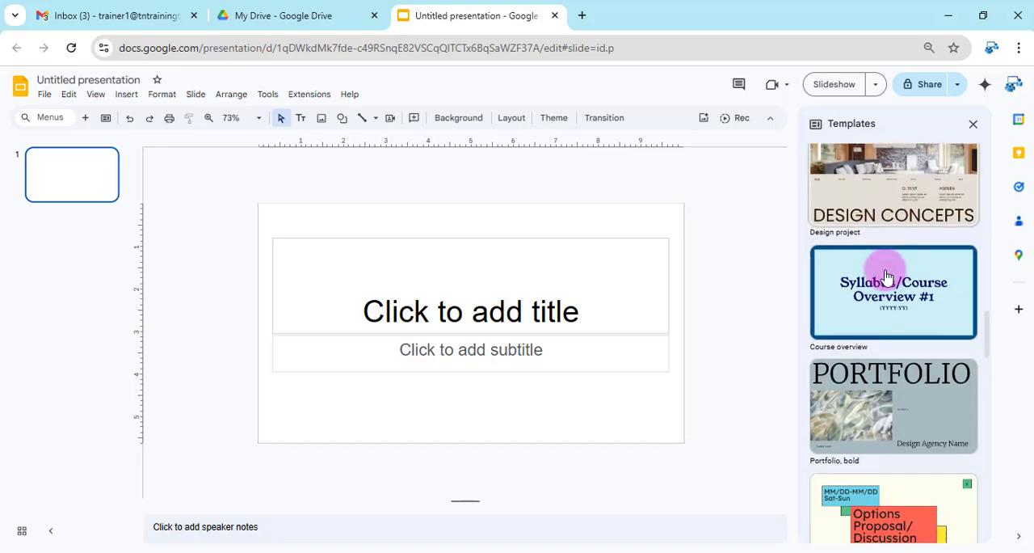
{"action": "scroll", "scroll_direction": "down", "scroll_amount": 3}
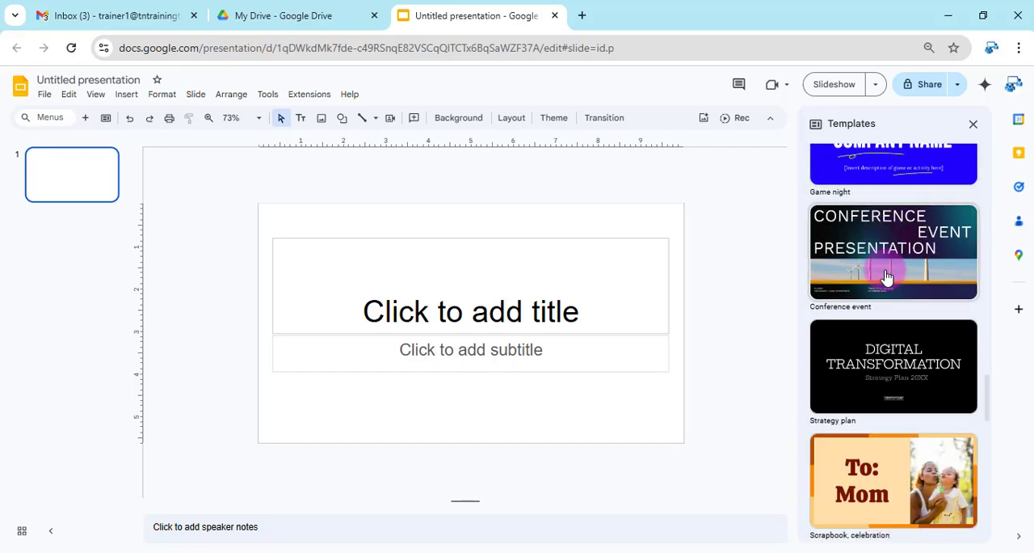
{"action": "scroll", "scroll_direction": "down", "scroll_amount": 3}
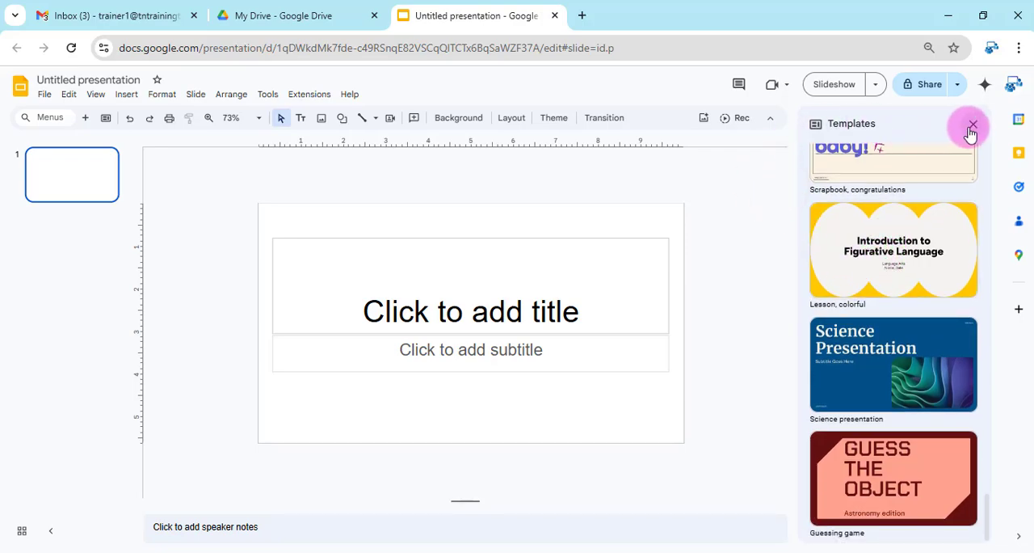
{"action": "left_click", "coordinate": [972, 127]}
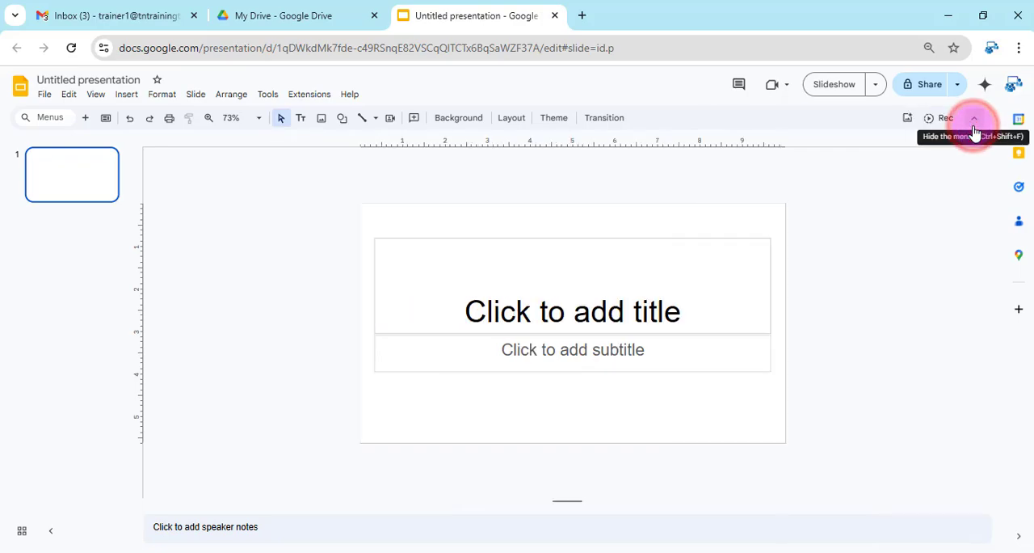
{"action": "mouse_move", "coordinate": [975, 159]}
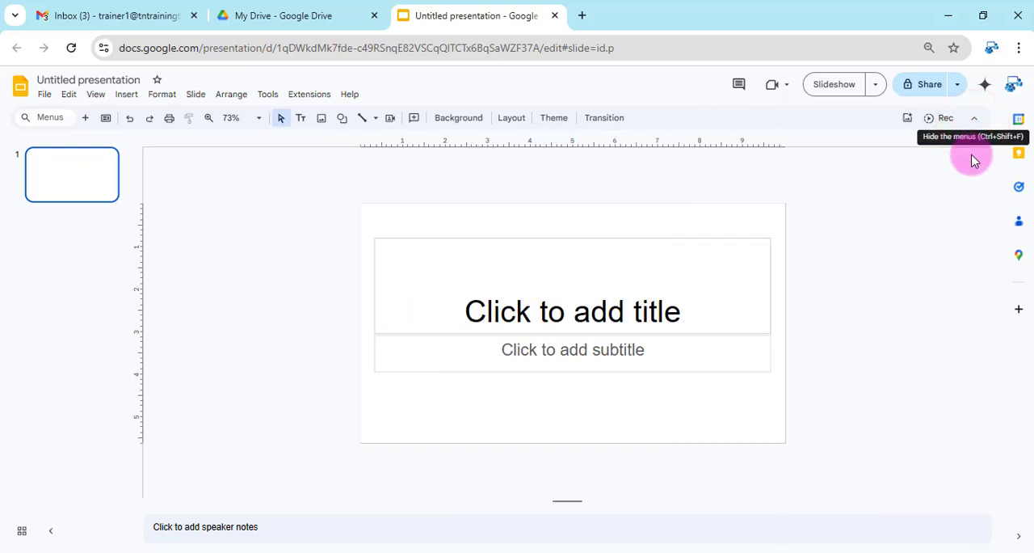
{"action": "mouse_move", "coordinate": [969, 181]}
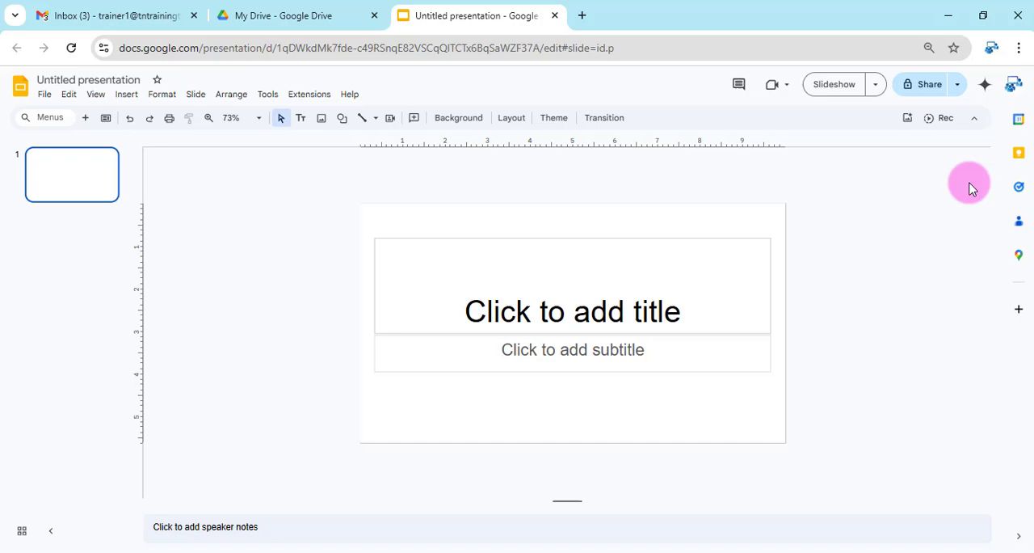
{"action": "mouse_move", "coordinate": [545, 164]}
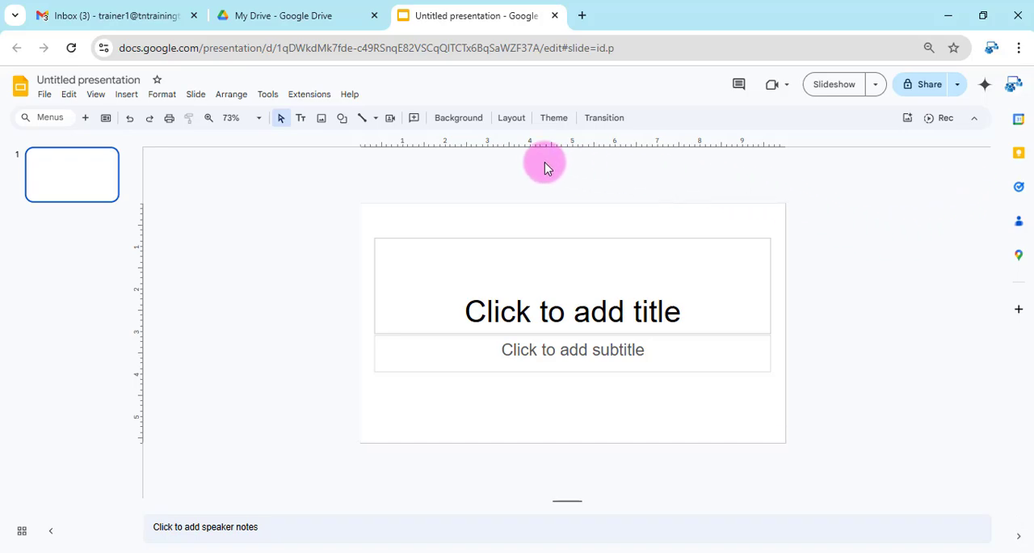